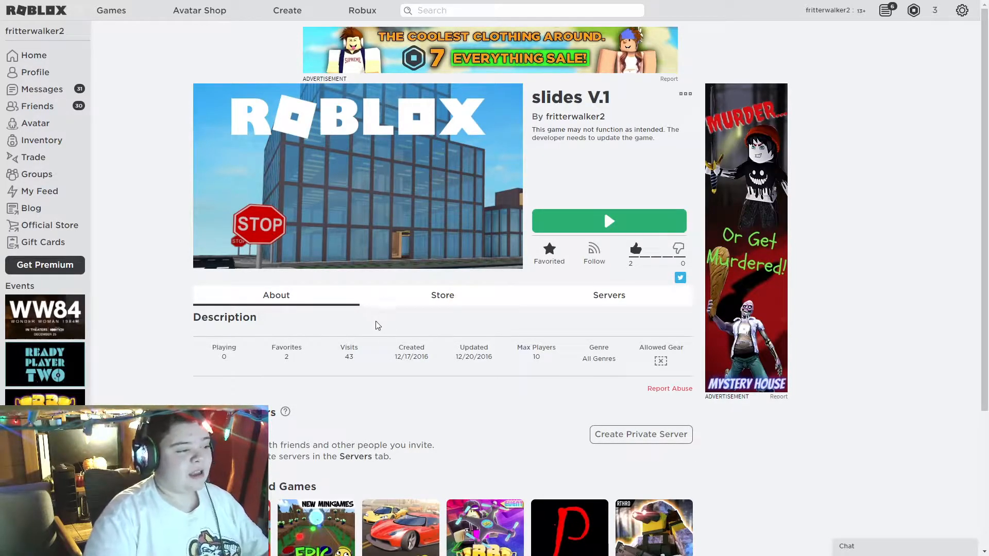
{"action": "mouse_move", "coordinate": [503, 393]}
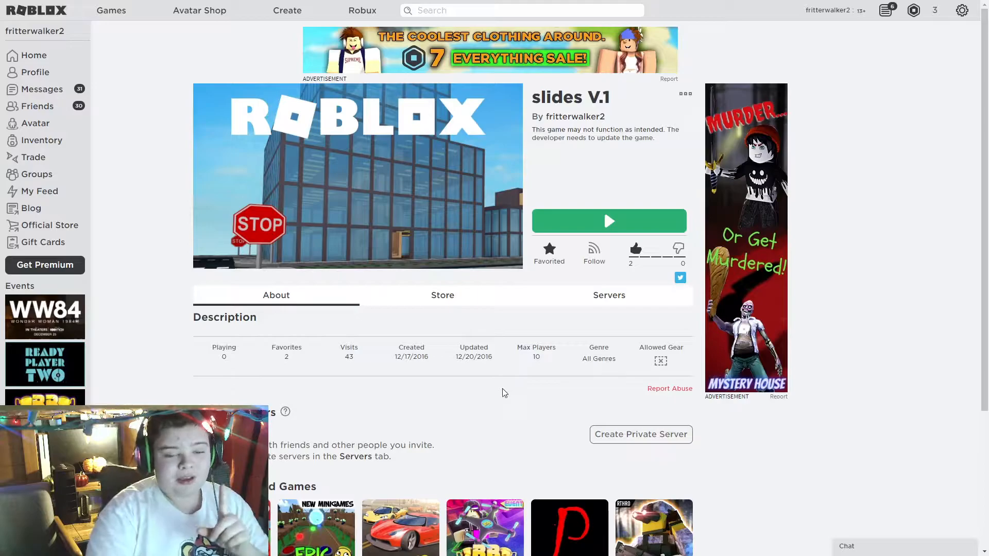
{"action": "mouse_move", "coordinate": [619, 455]}
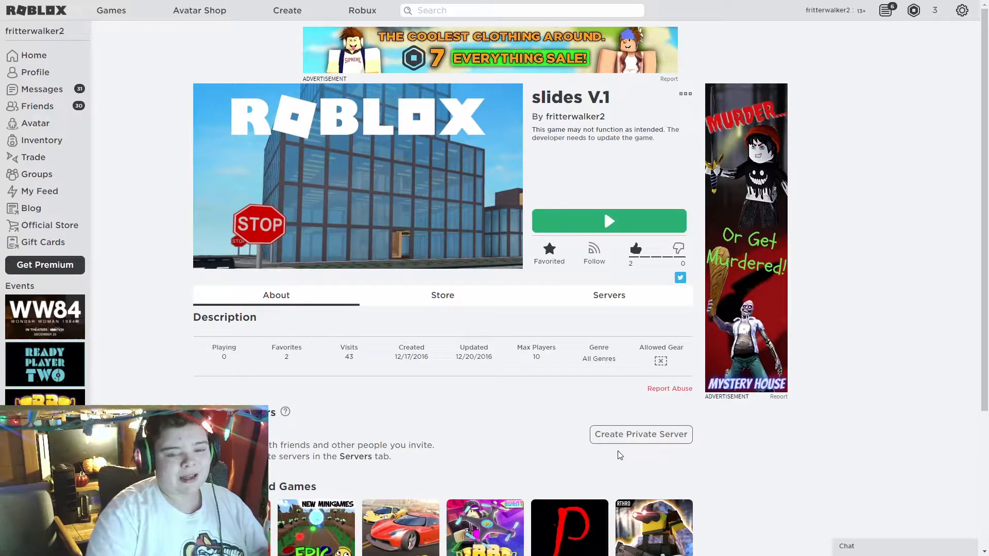
{"action": "mouse_move", "coordinate": [641, 434]}
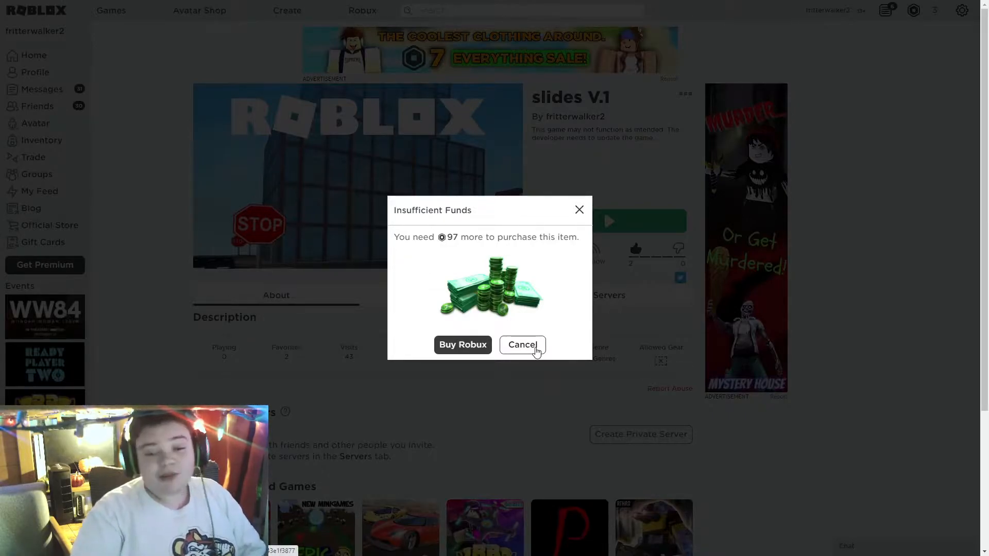
Step: Cancel the Insufficient Funds notice to return to the slides V.1 game page
{"action": "left_click", "coordinate": [522, 344]}
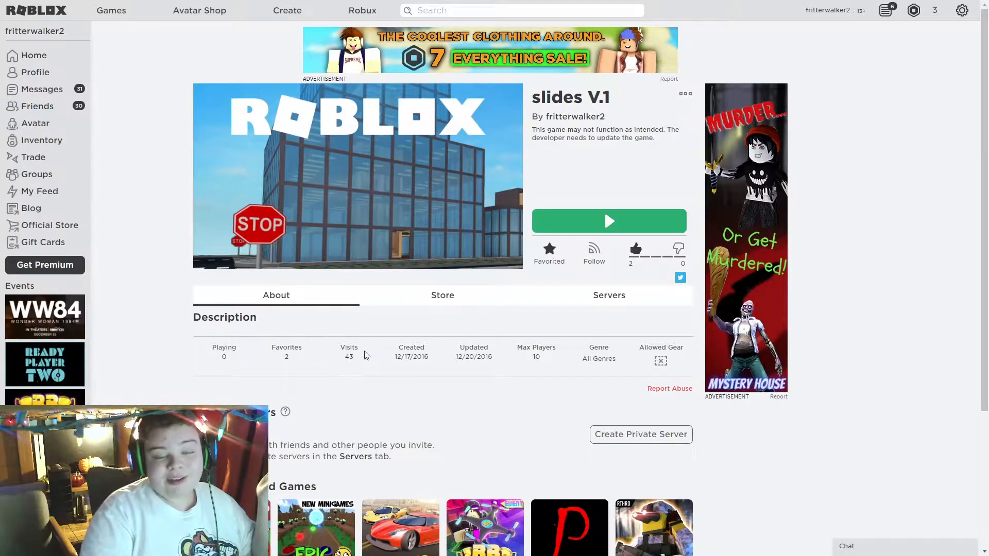
{"action": "left_click", "coordinate": [609, 221]}
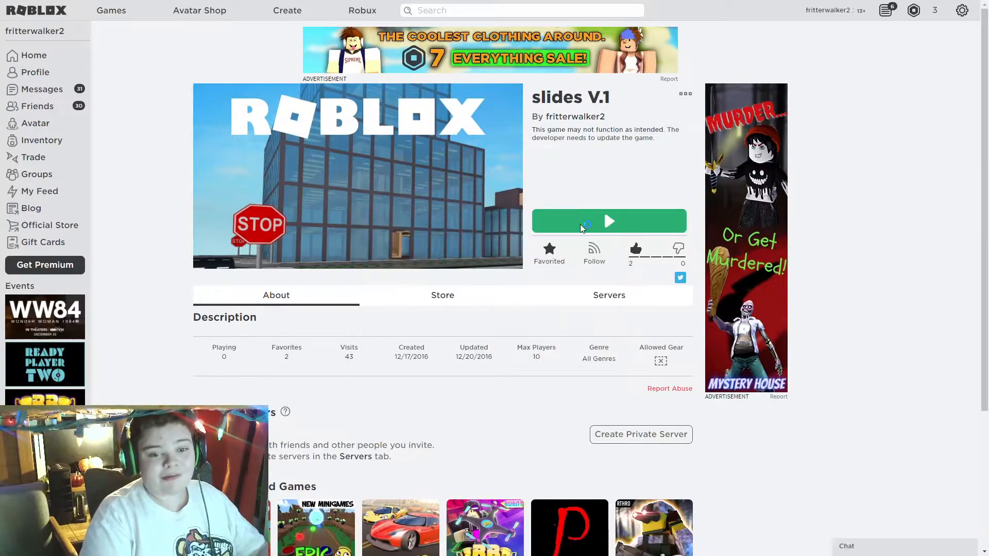
{"action": "left_click", "coordinate": [608, 221]}
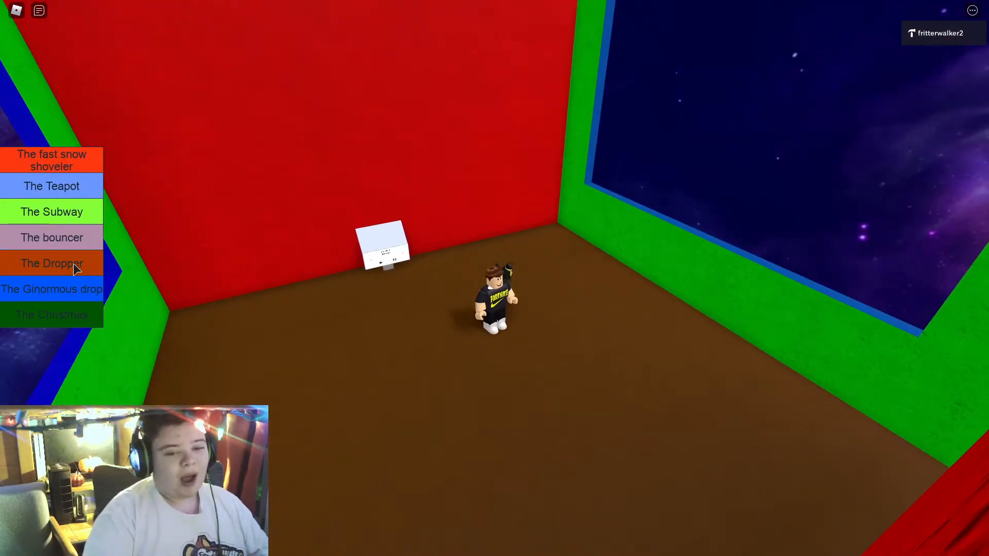
Step: Start The Dropper course, then The bouncer course, from the course menu
{"action": "left_click", "coordinate": [51, 263]}
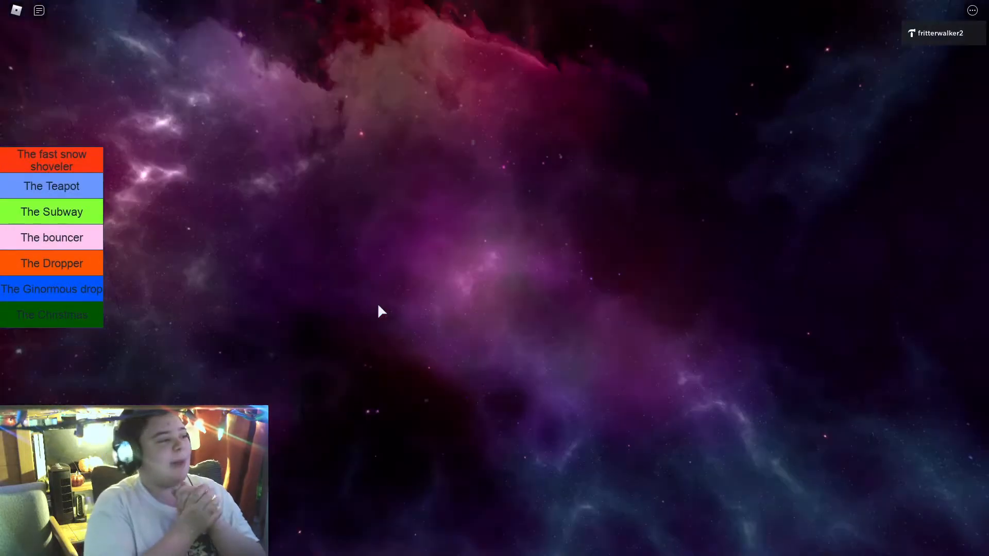
{"action": "left_click", "coordinate": [52, 238]}
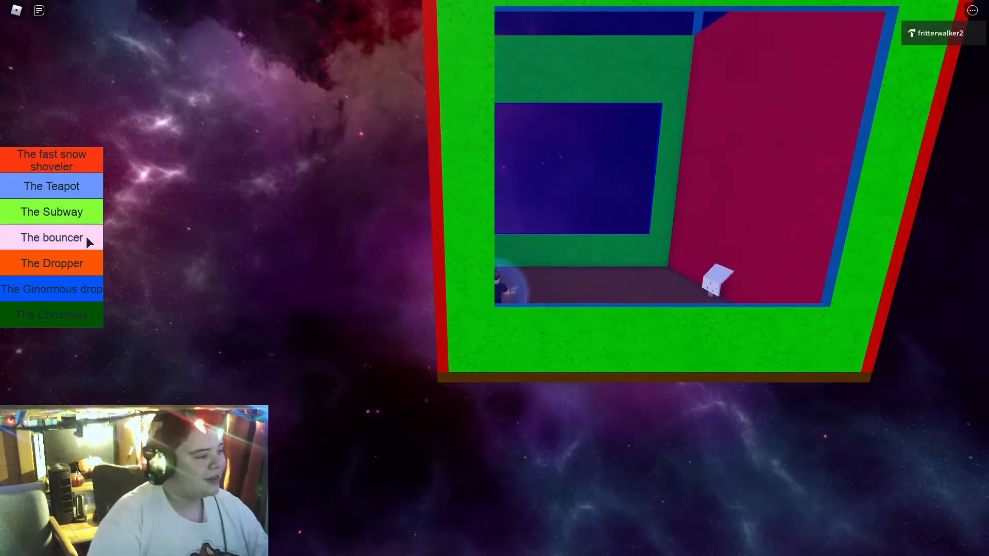